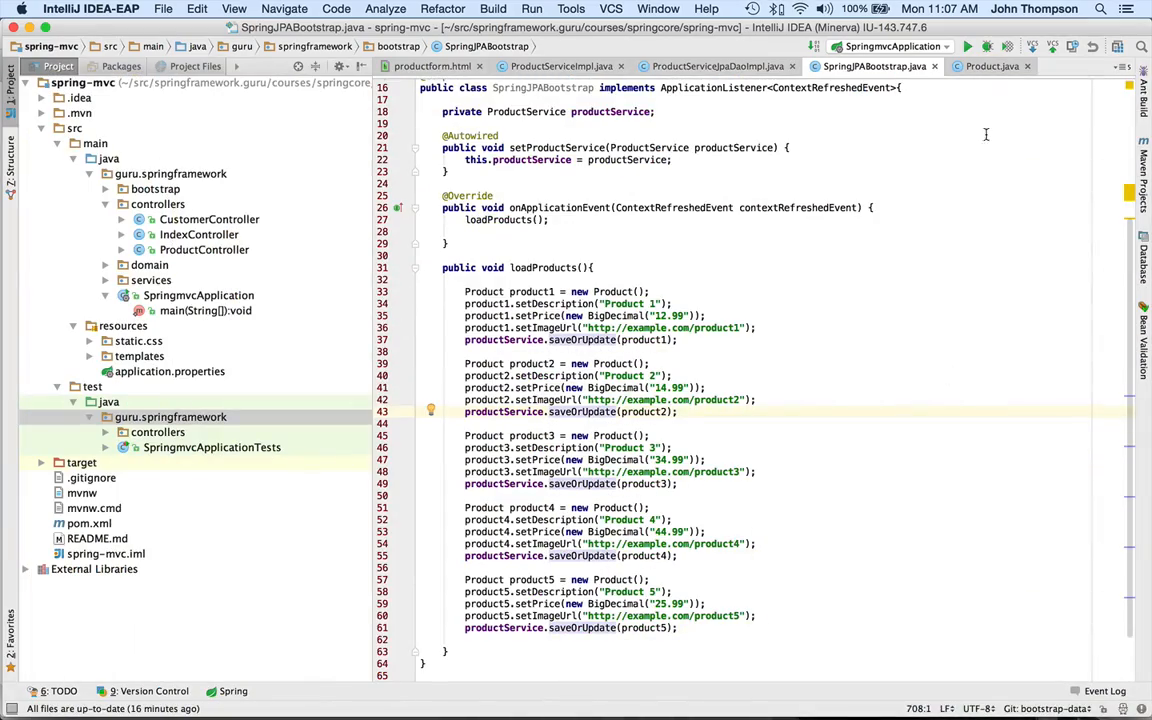
Give the SpringmvcApplication run configuration the program argument --debug and save it.
left_click(878, 36)
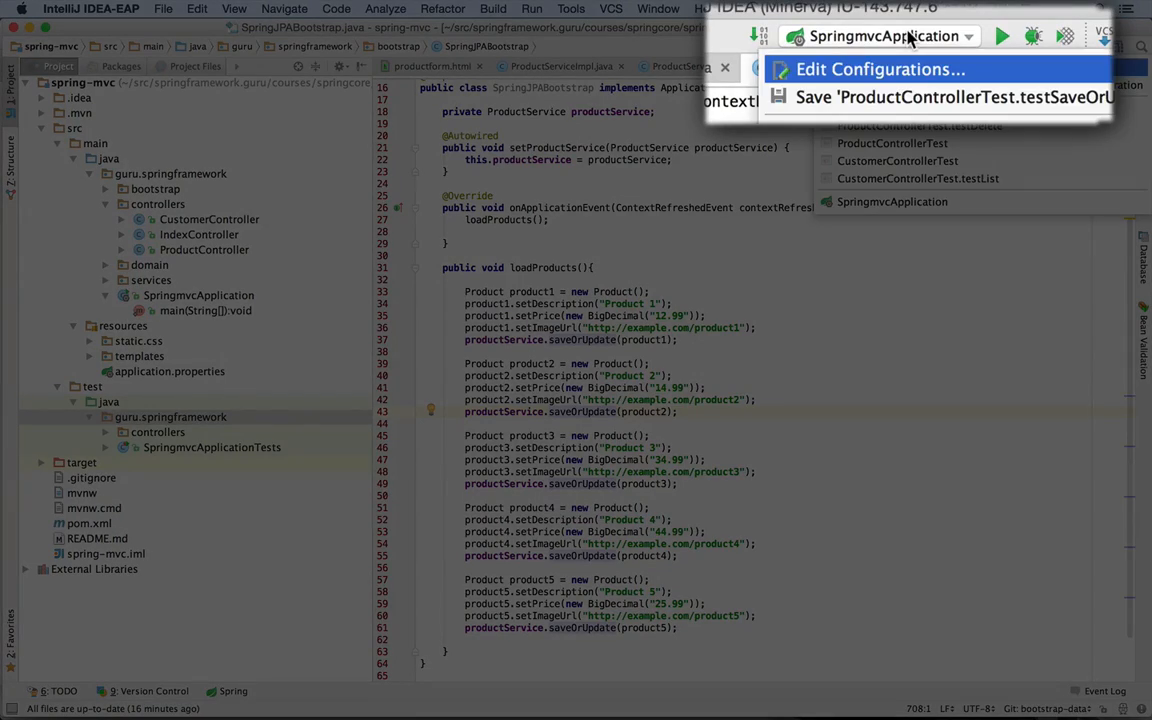
left_click(878, 68)
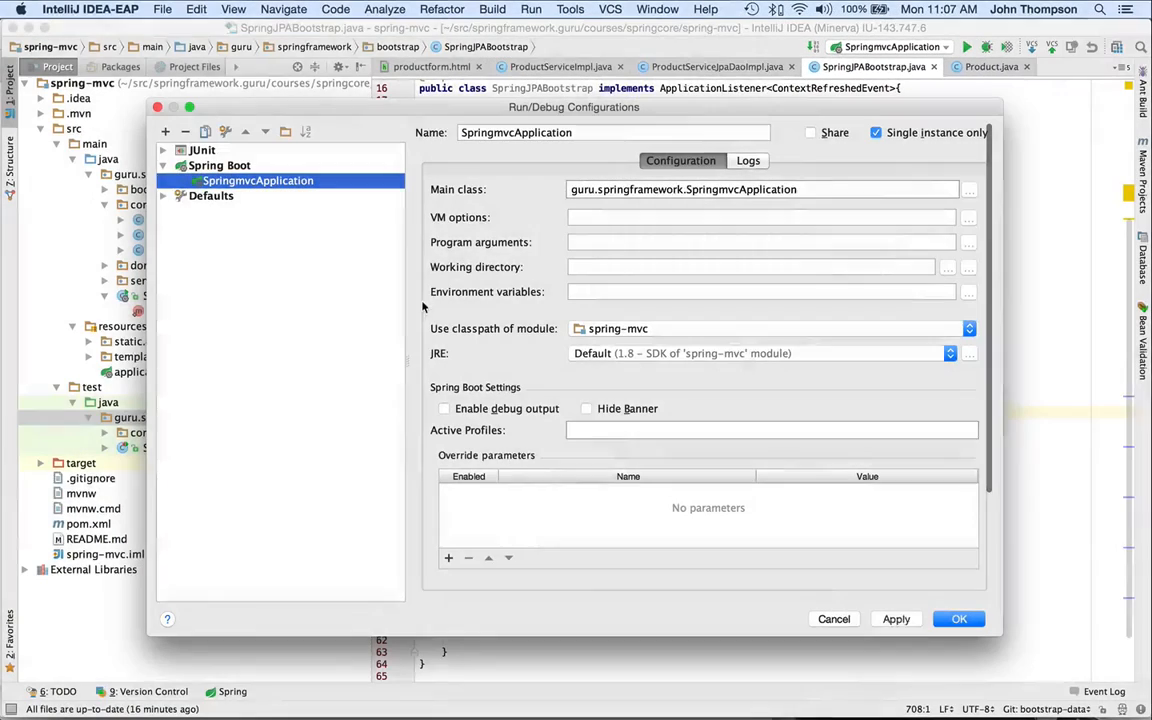
left_click(760, 242)
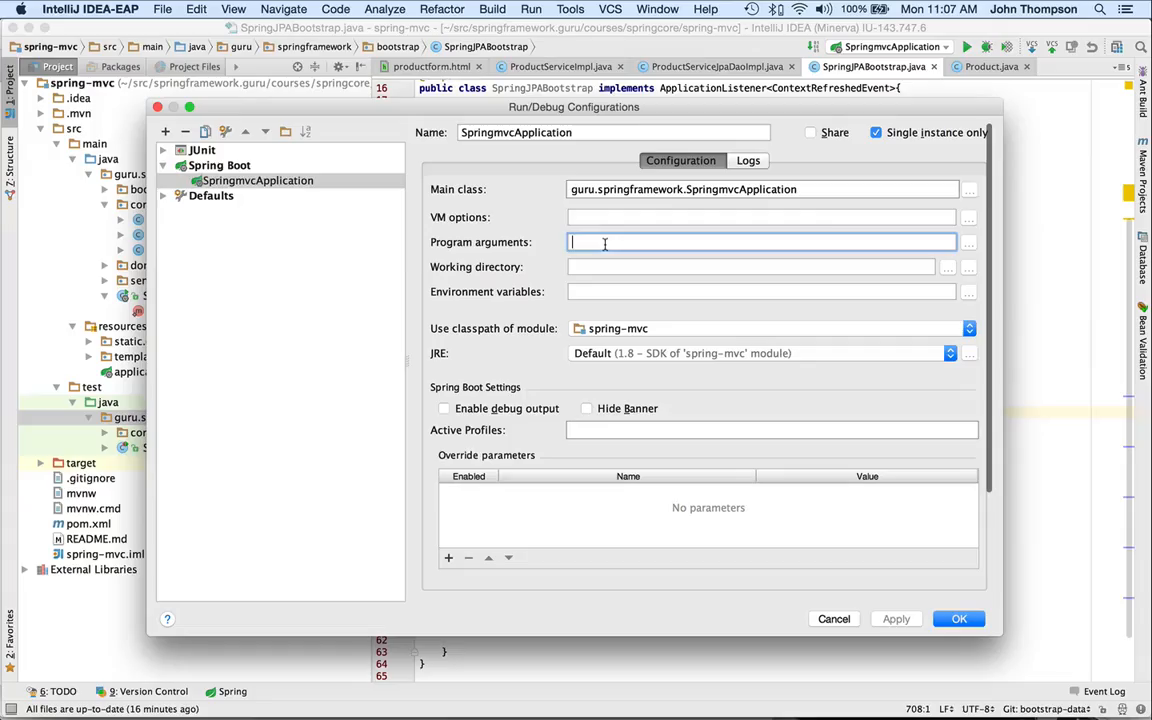
type("--")
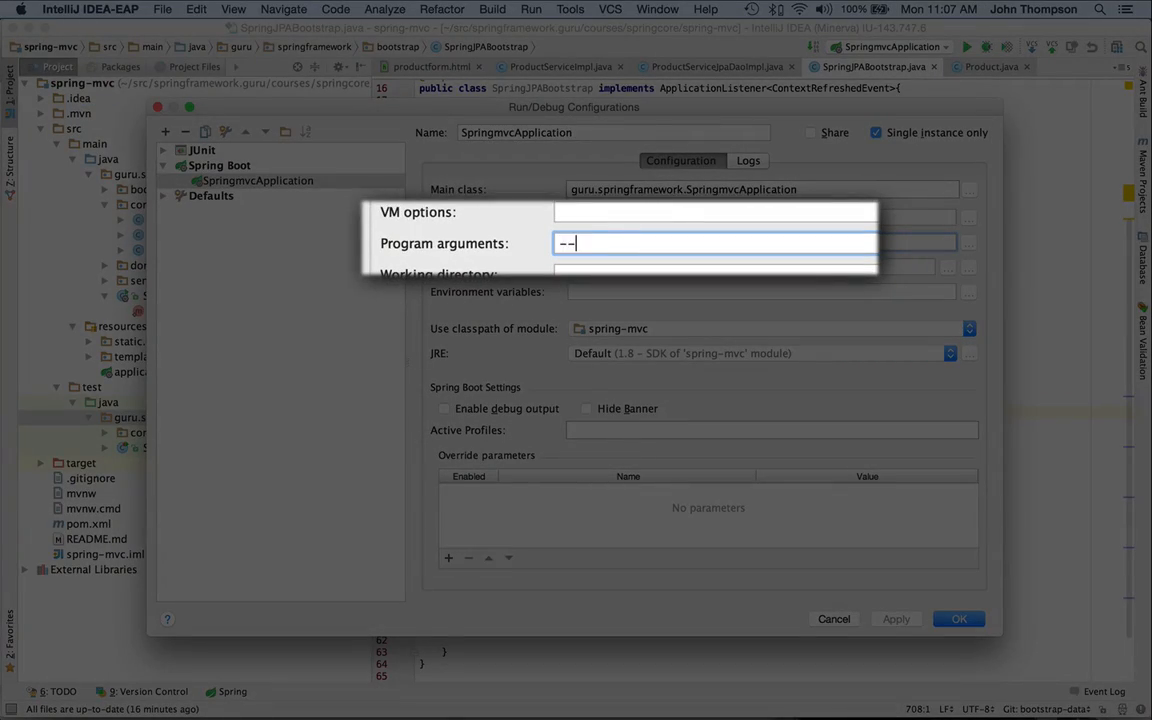
type("debug")
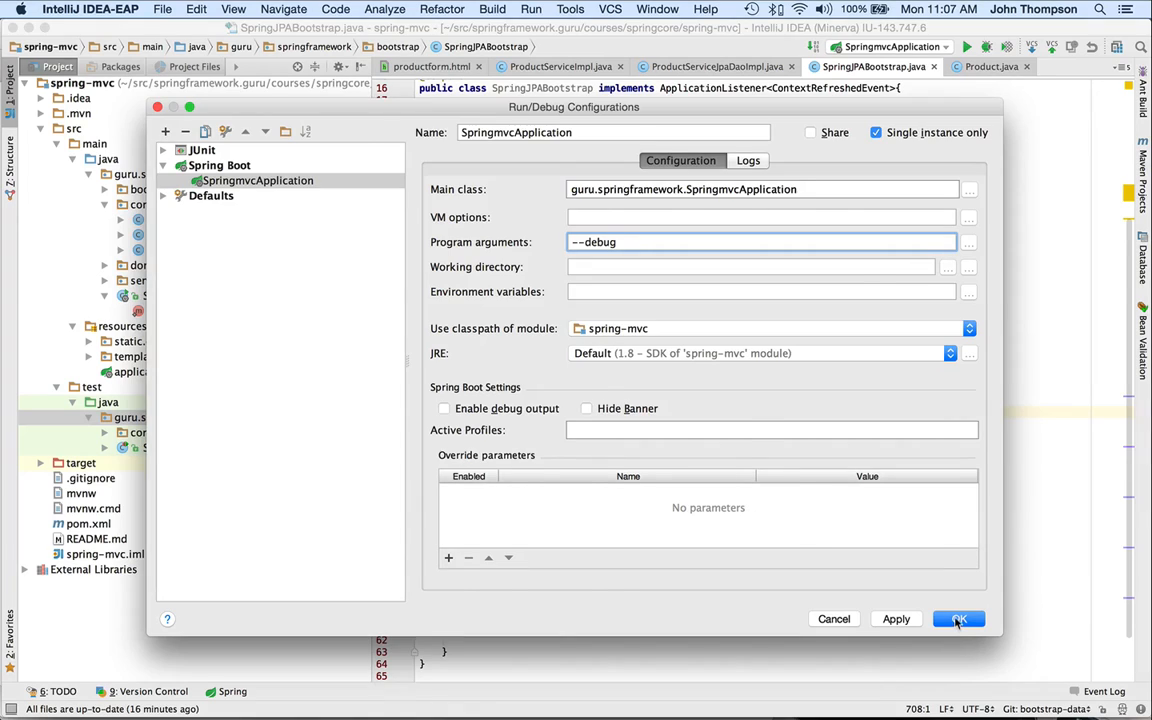
left_click(956, 618)
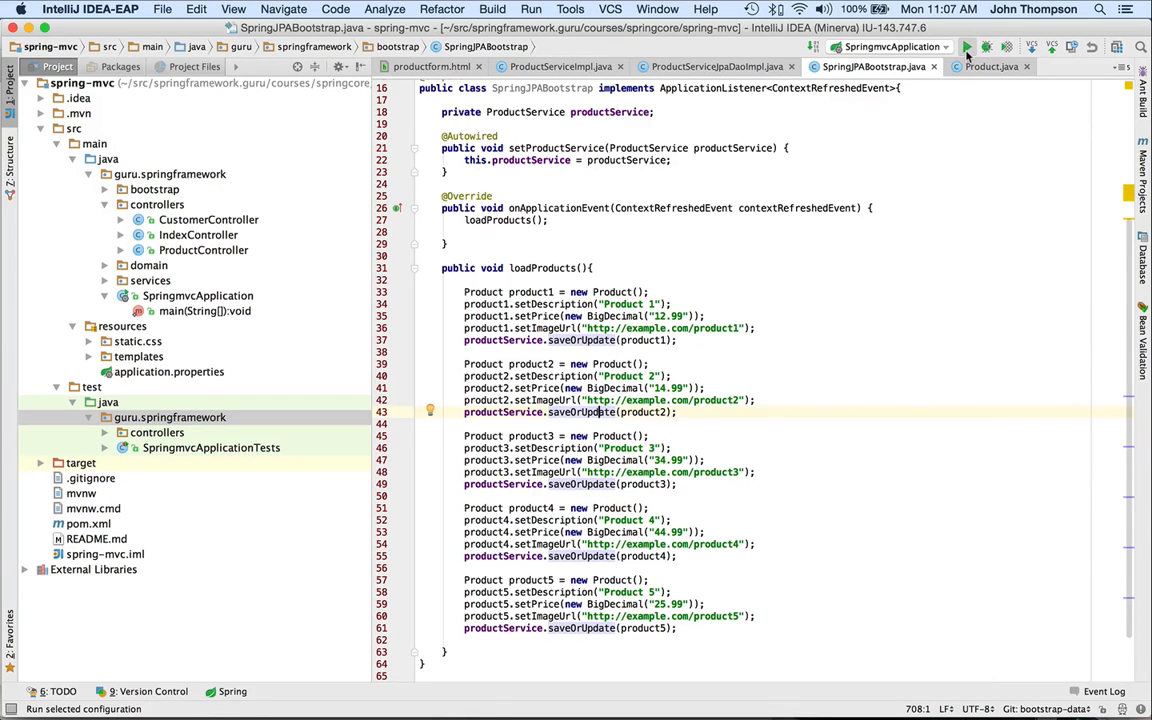
Launch SpringmvcApplication so its debug startup output fills the Run console.
left_click(966, 48)
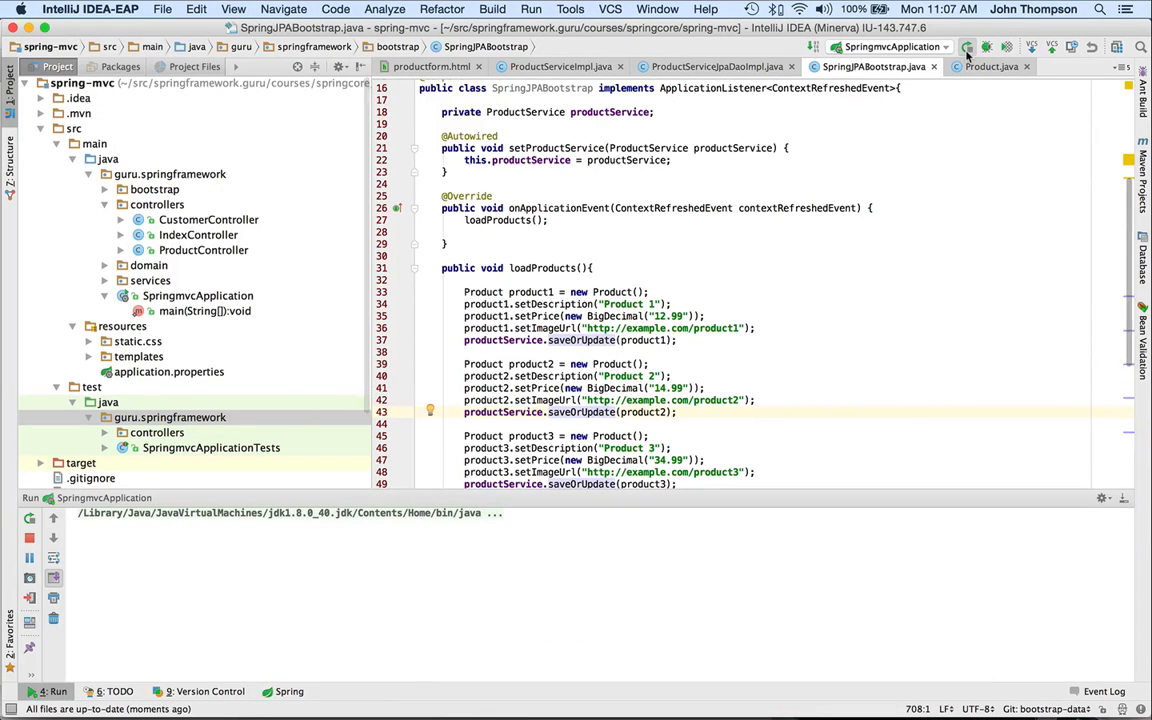
left_click(966, 48)
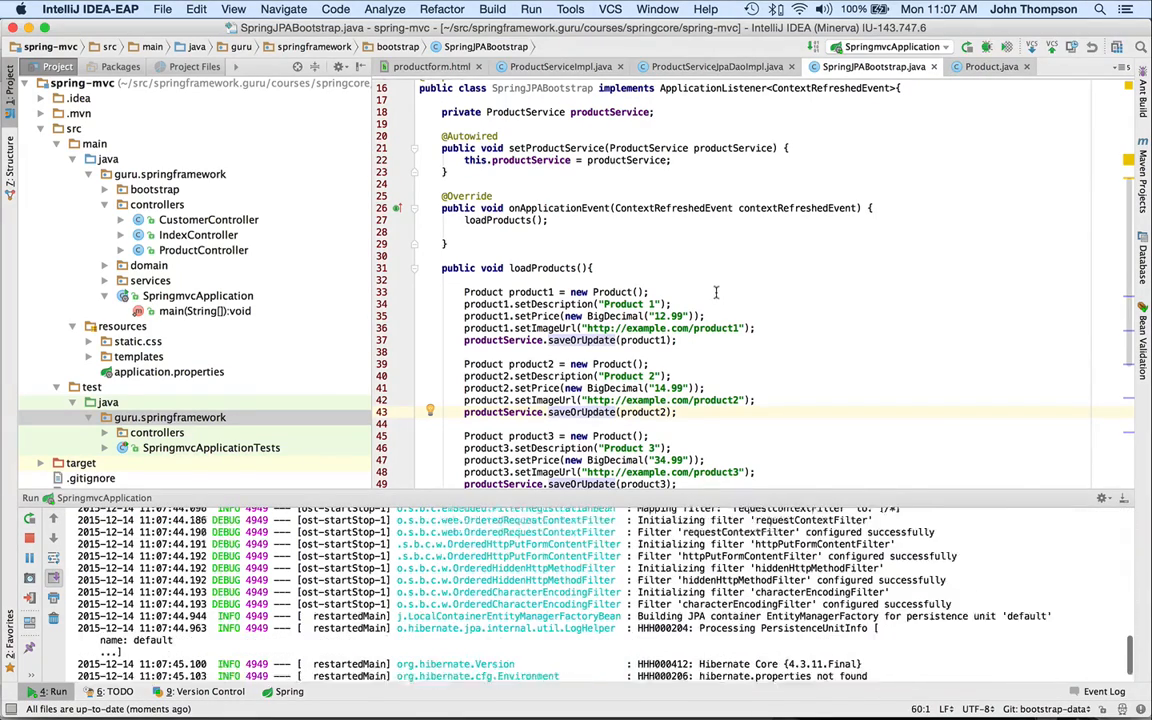
scroll("down", 3)
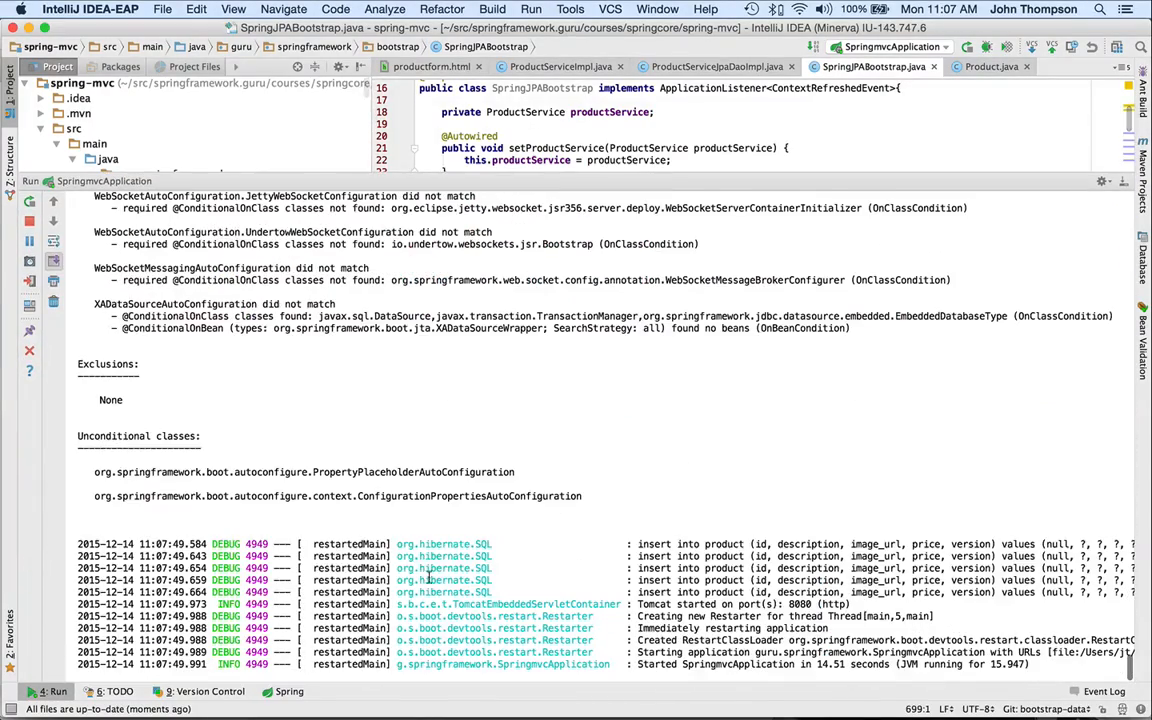
mouse_move(584, 592)
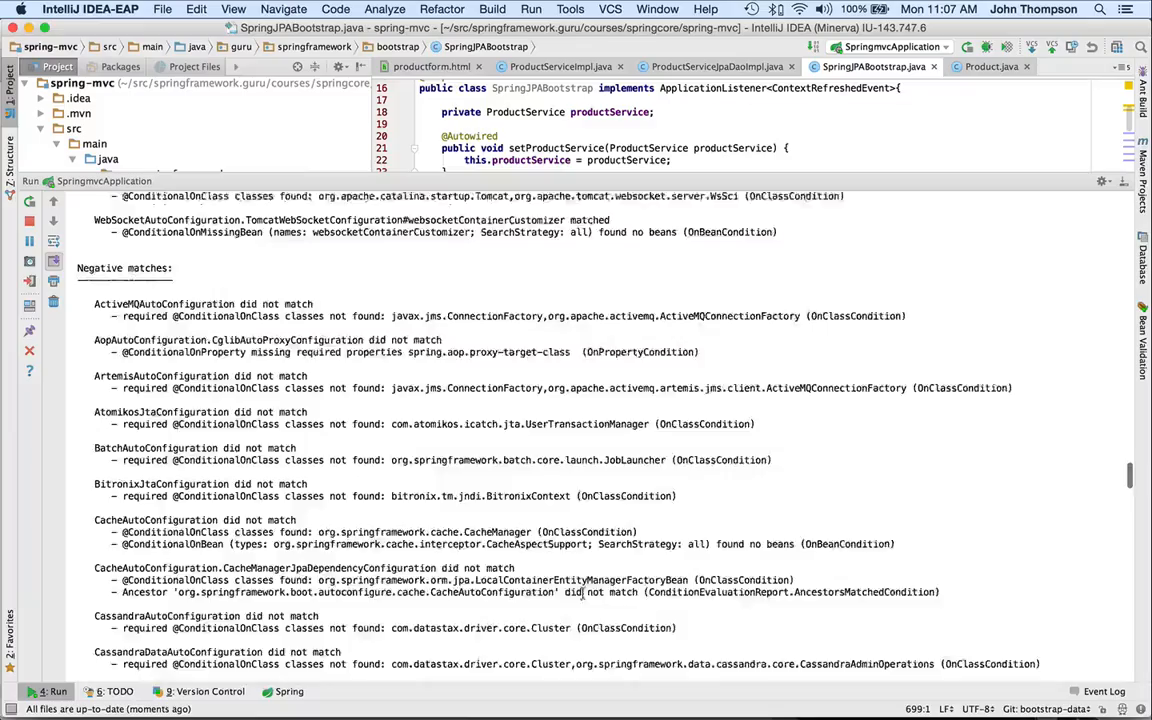
Scroll the Run console to the AUTO-CONFIGURATION REPORT header and Positive matches.
scroll("down", 3)
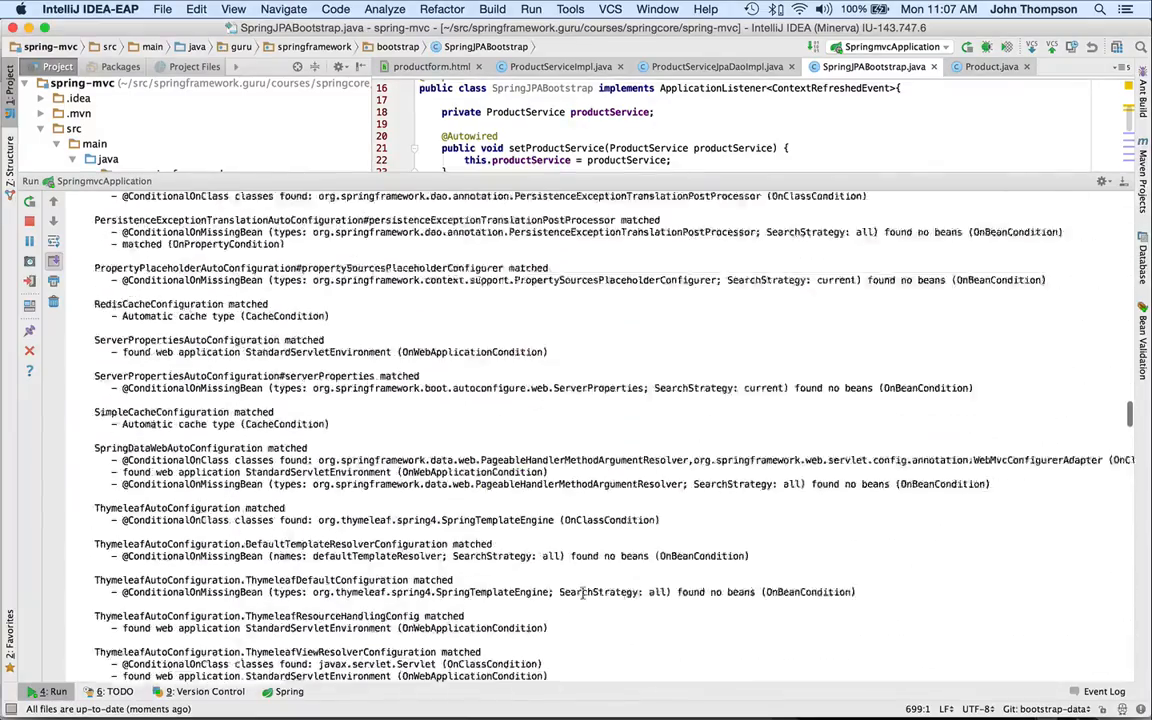
scroll("down", 3)
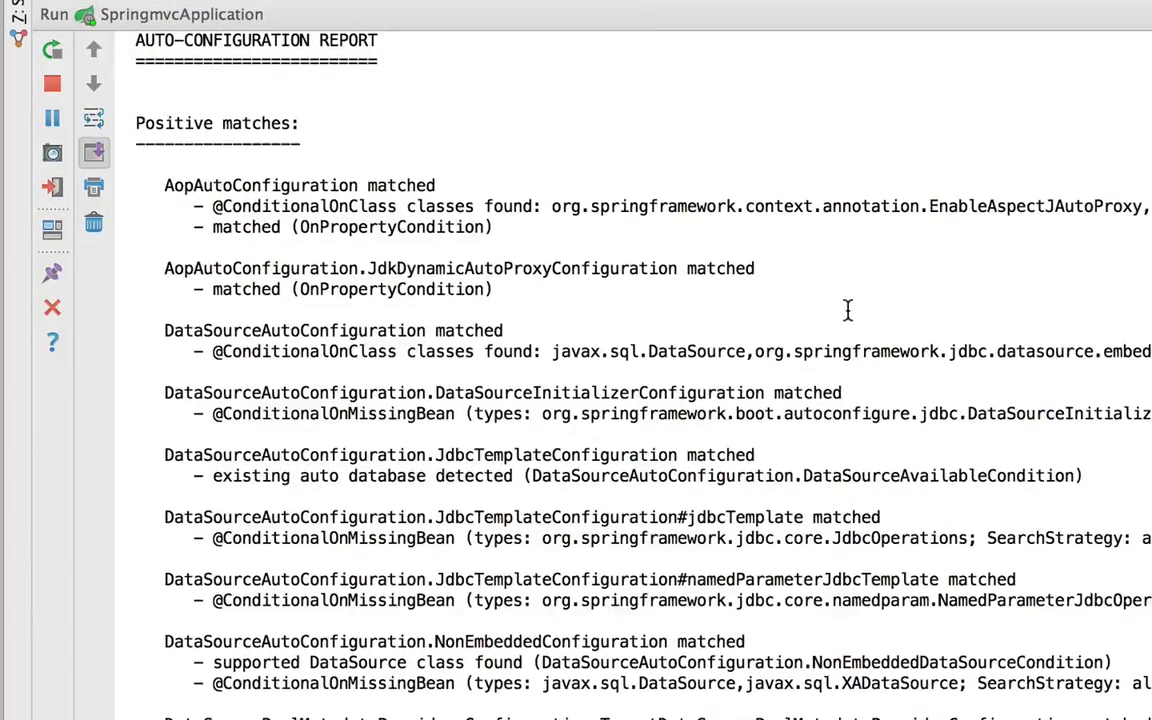
Scroll through the positive matches, past H2ConsoleAutoConfiguration, to the Negative matches heading.
scroll("down", 3)
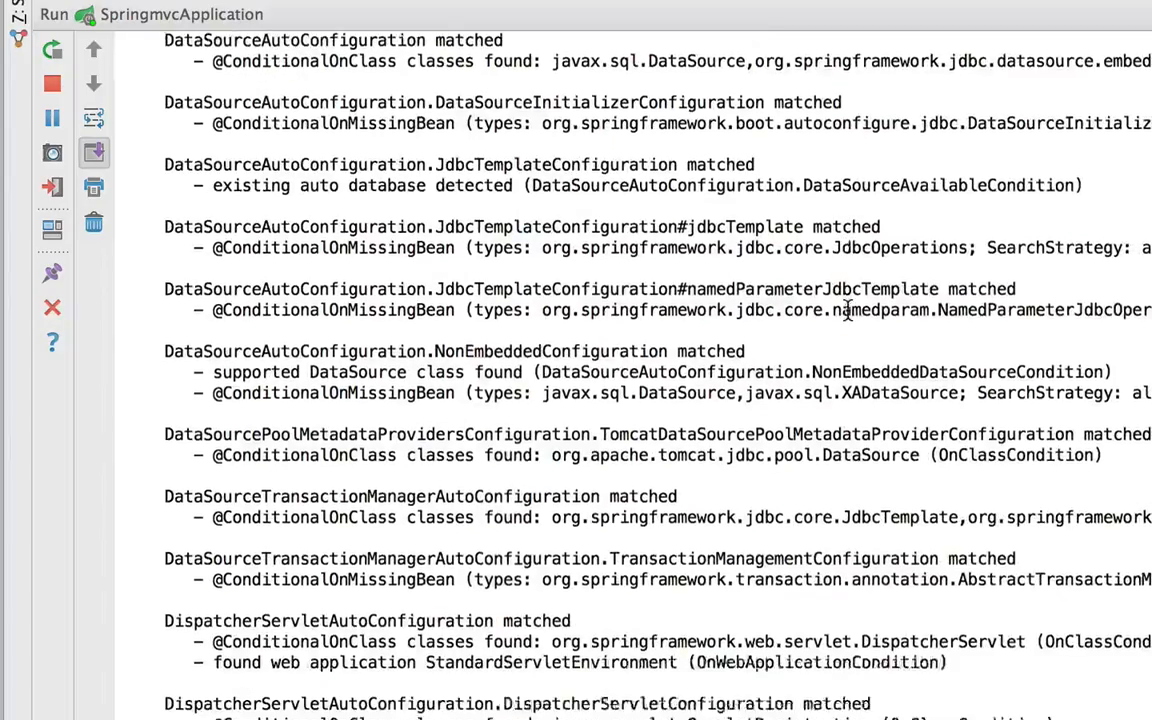
scroll("down", 3)
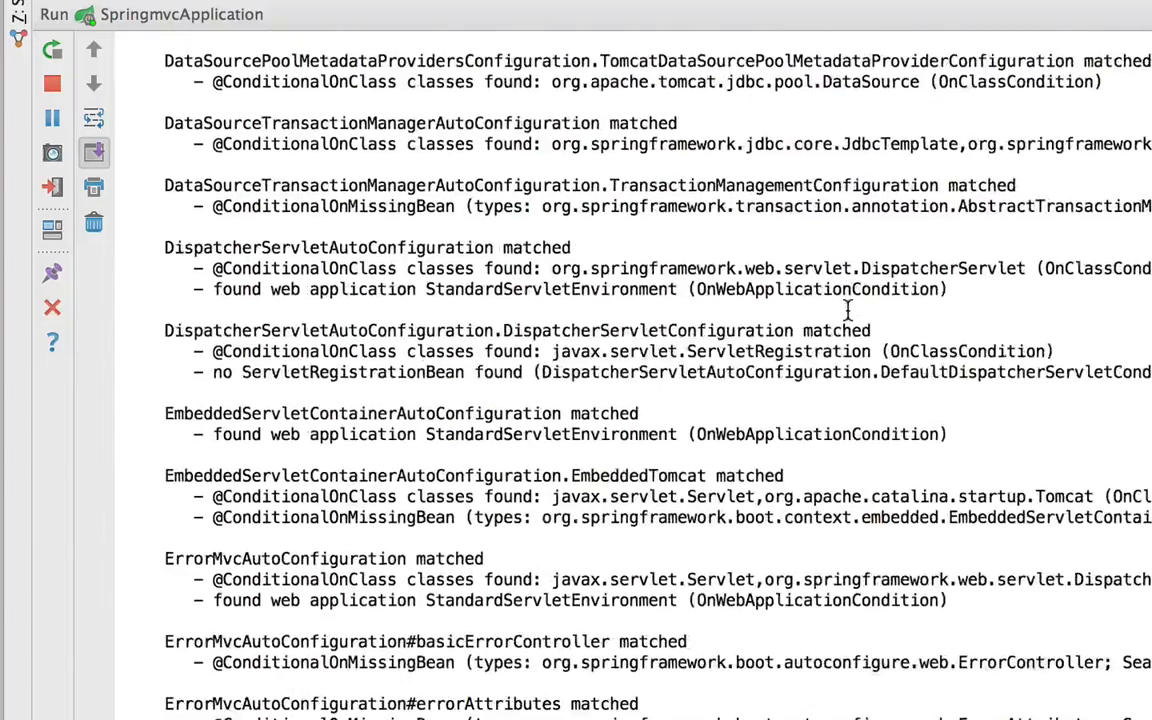
scroll("down", 3)
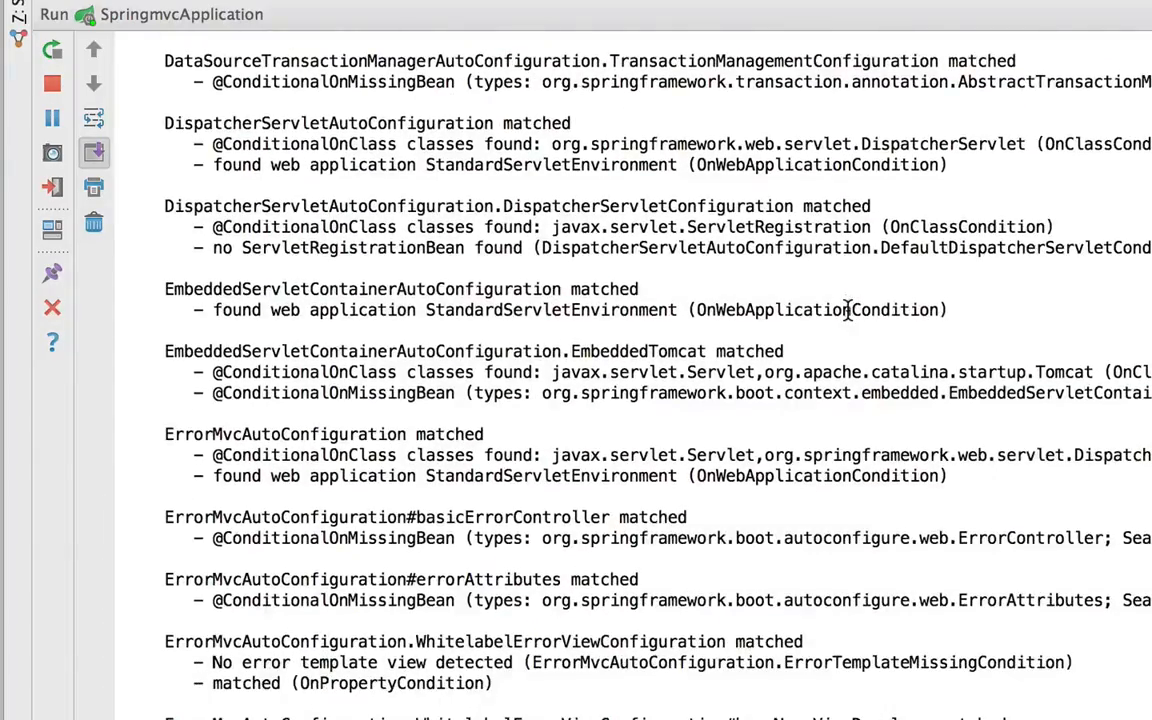
scroll("down", 3)
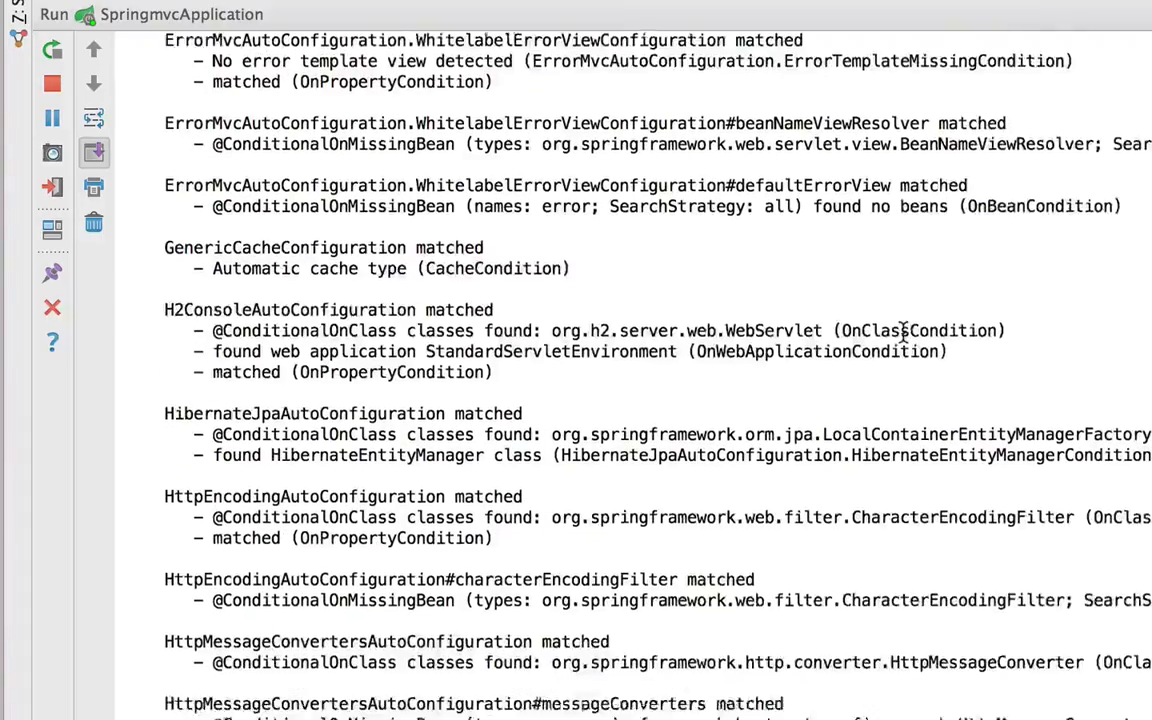
scroll("down", 3)
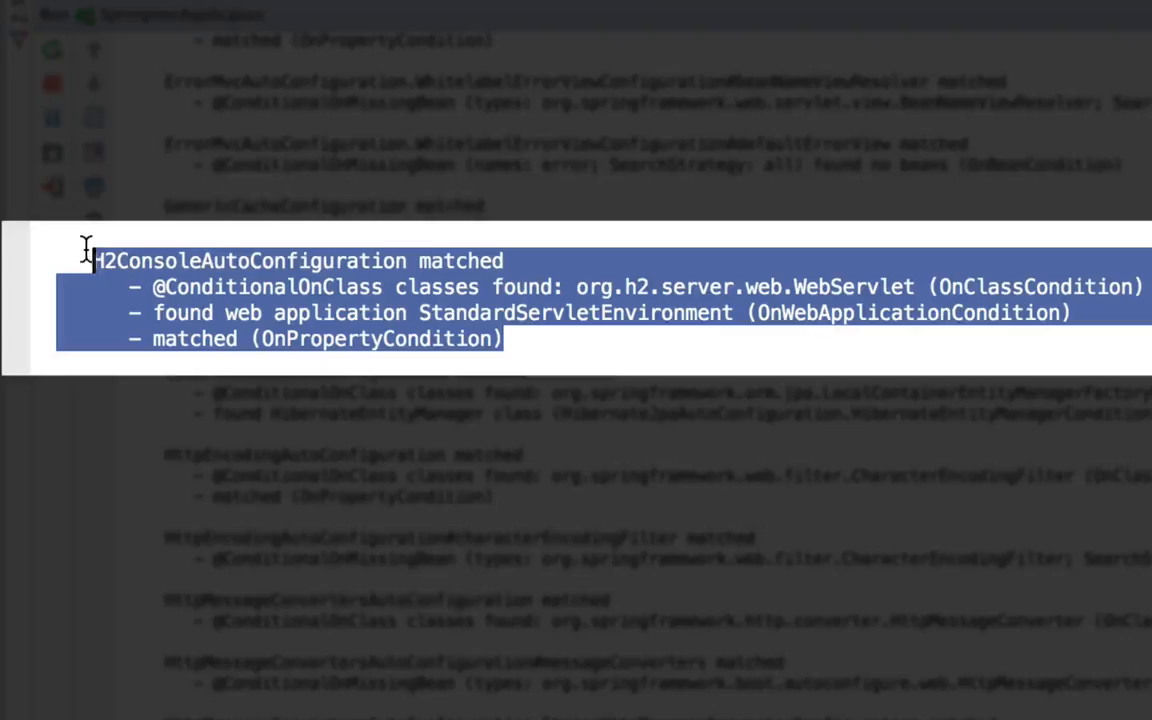
mouse_move(184, 300)
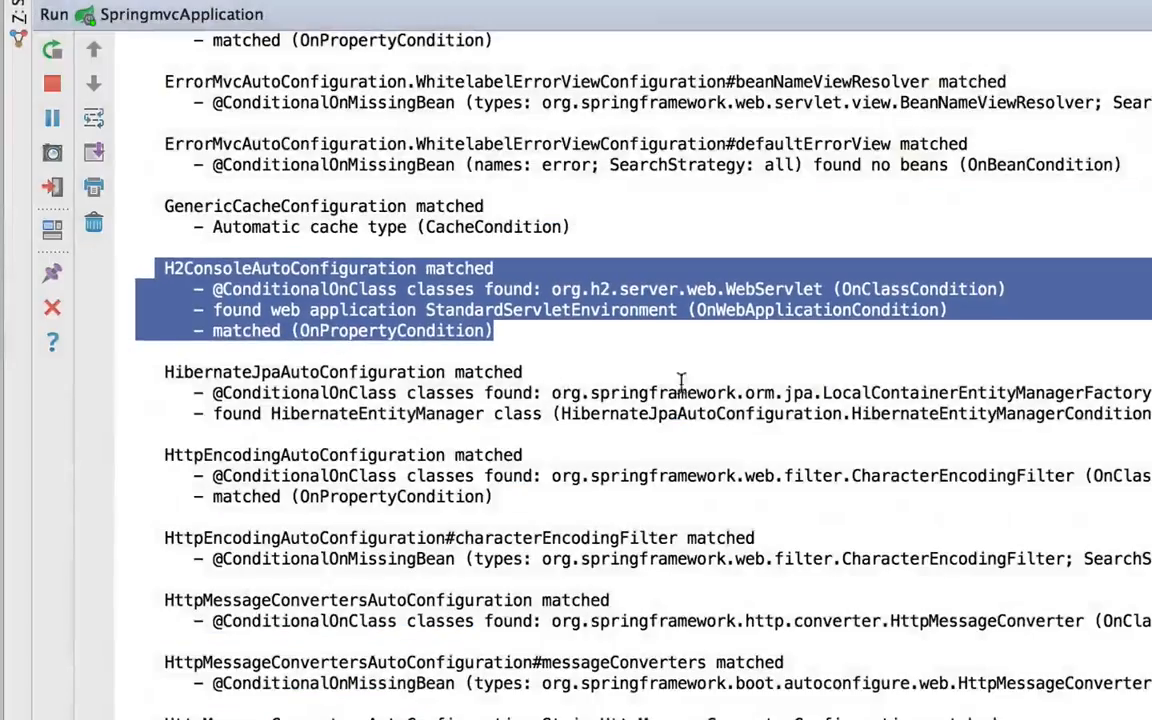
scroll("down", 3)
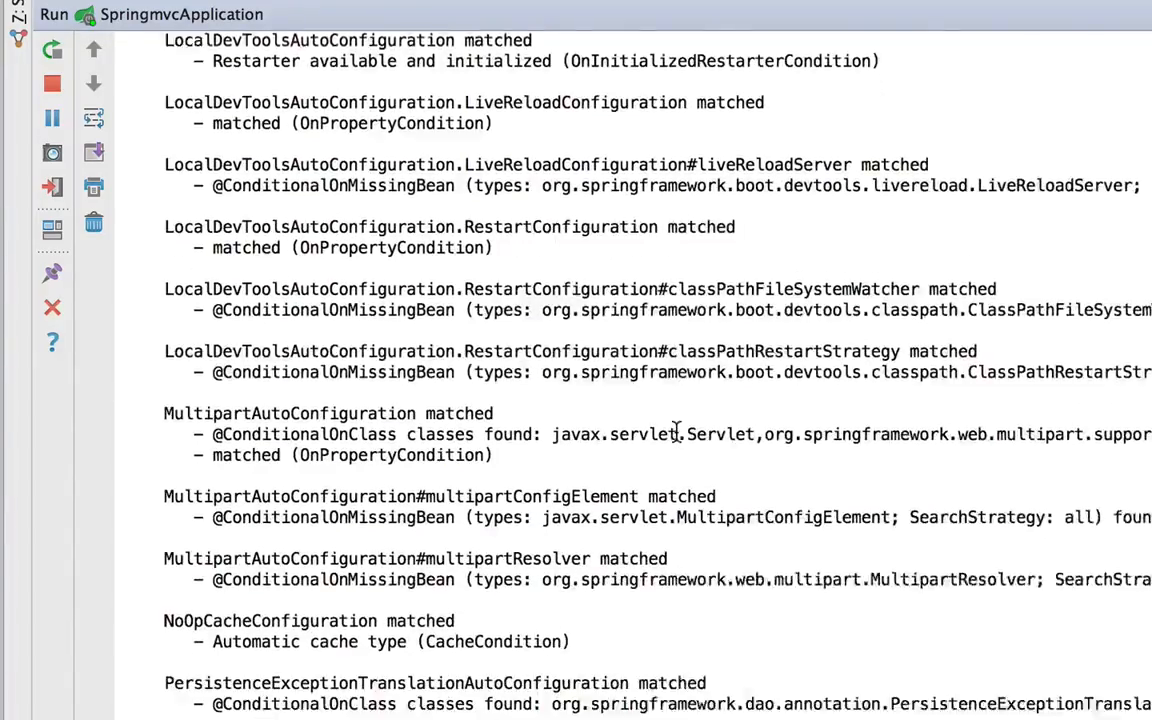
scroll("down", 3)
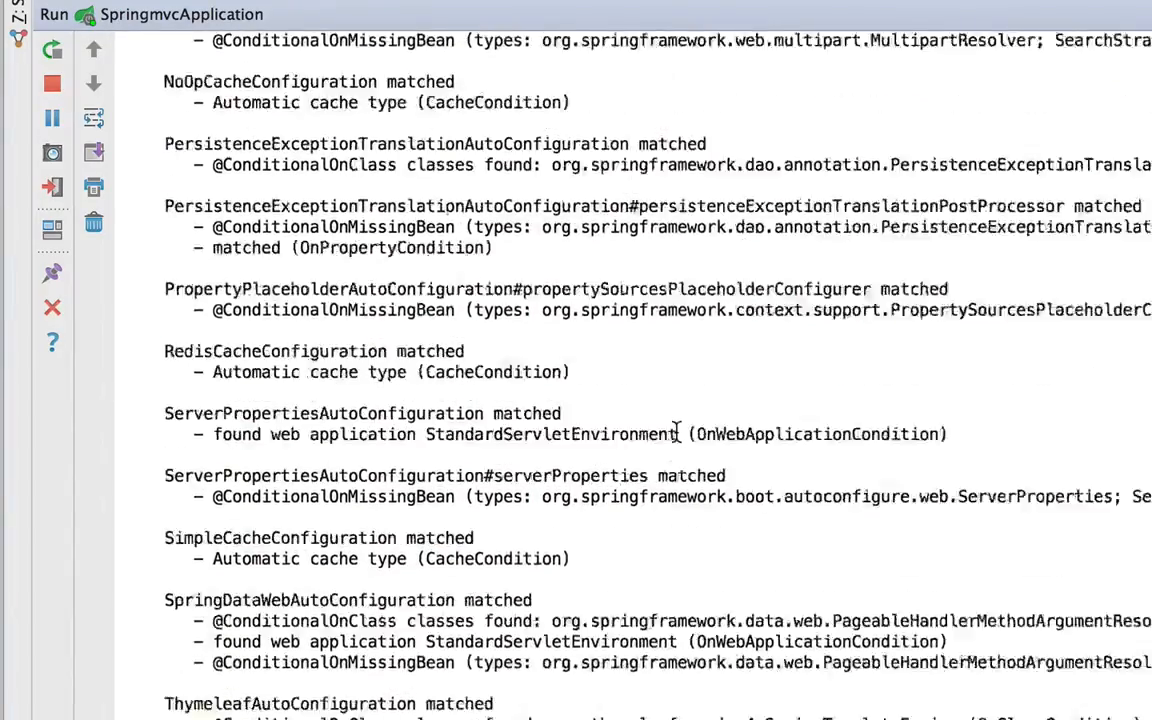
scroll("down", 3)
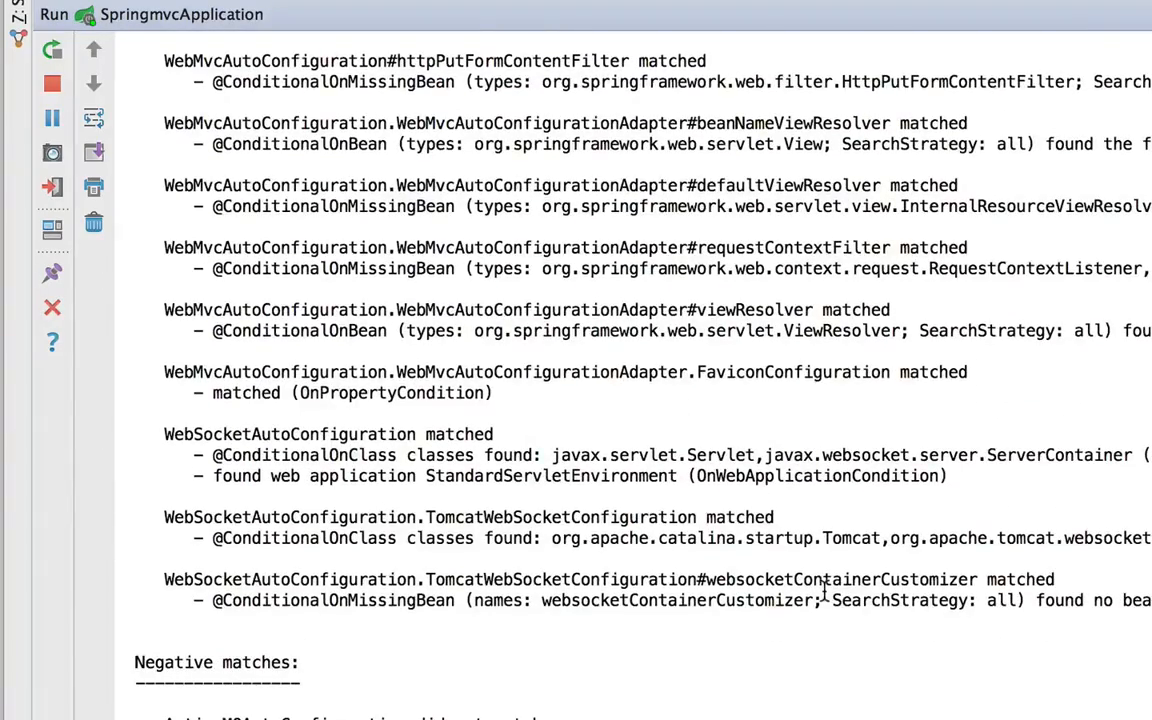
mouse_move(844, 490)
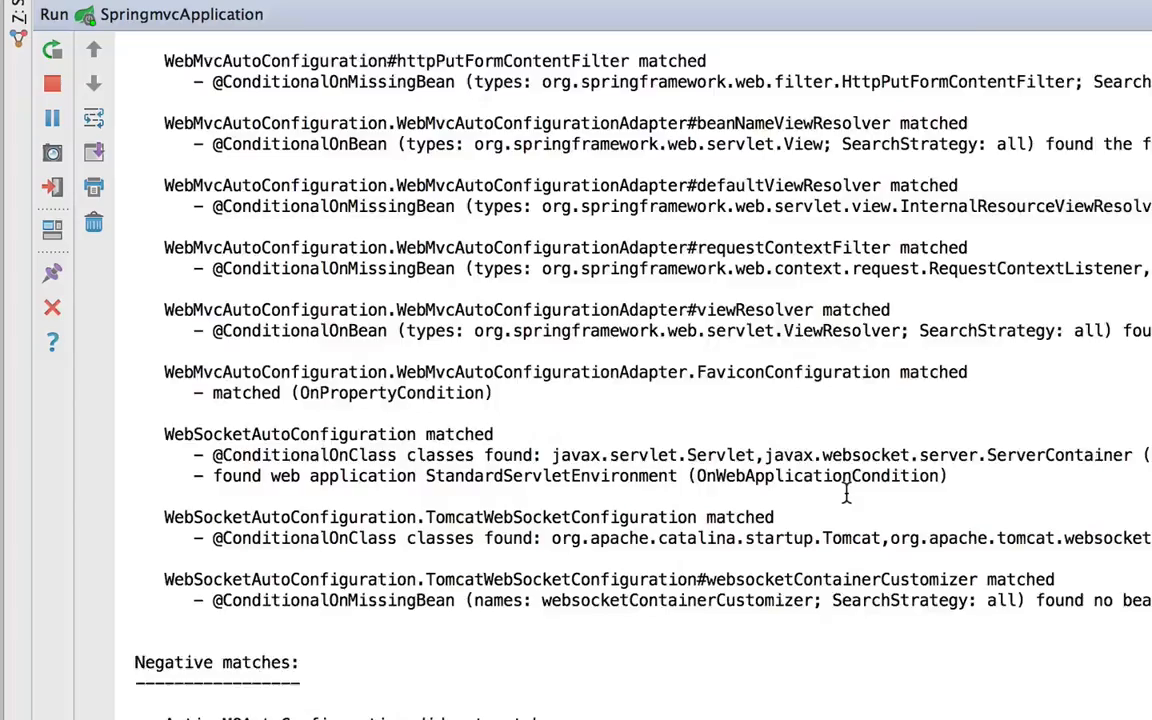
scroll("down", 3)
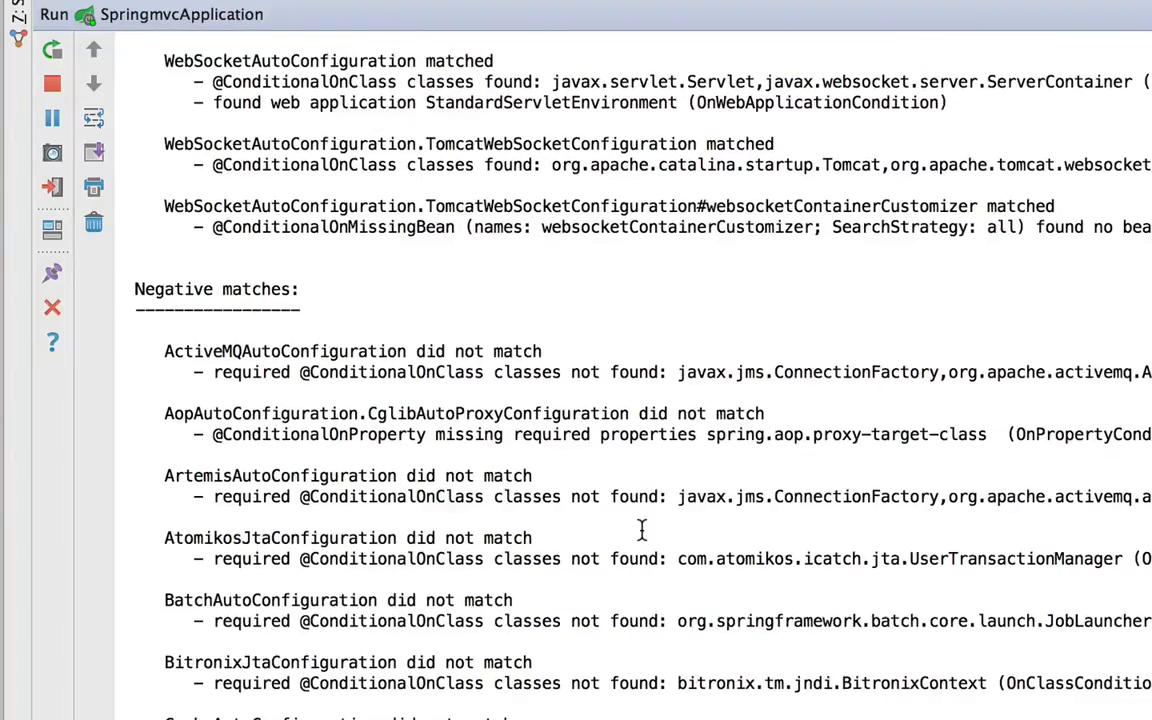
mouse_move(728, 496)
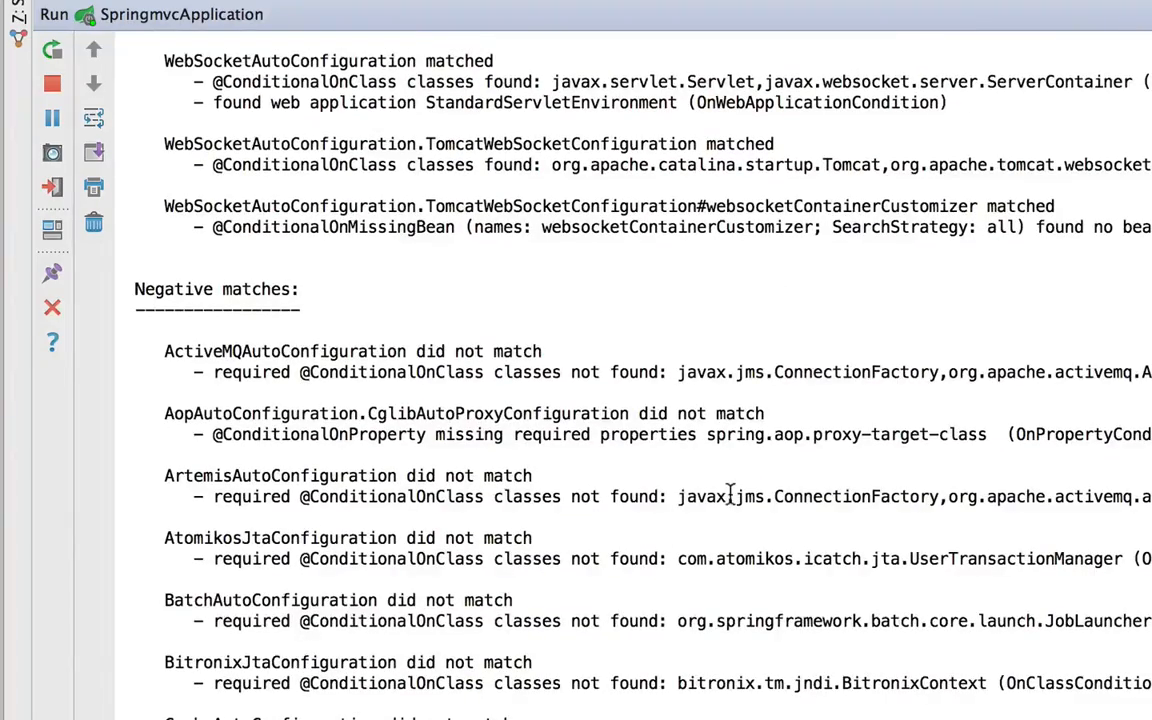
Scroll through the negative matches, past Exclusions and Unconditional classes, to the log's end.
scroll("down", 3)
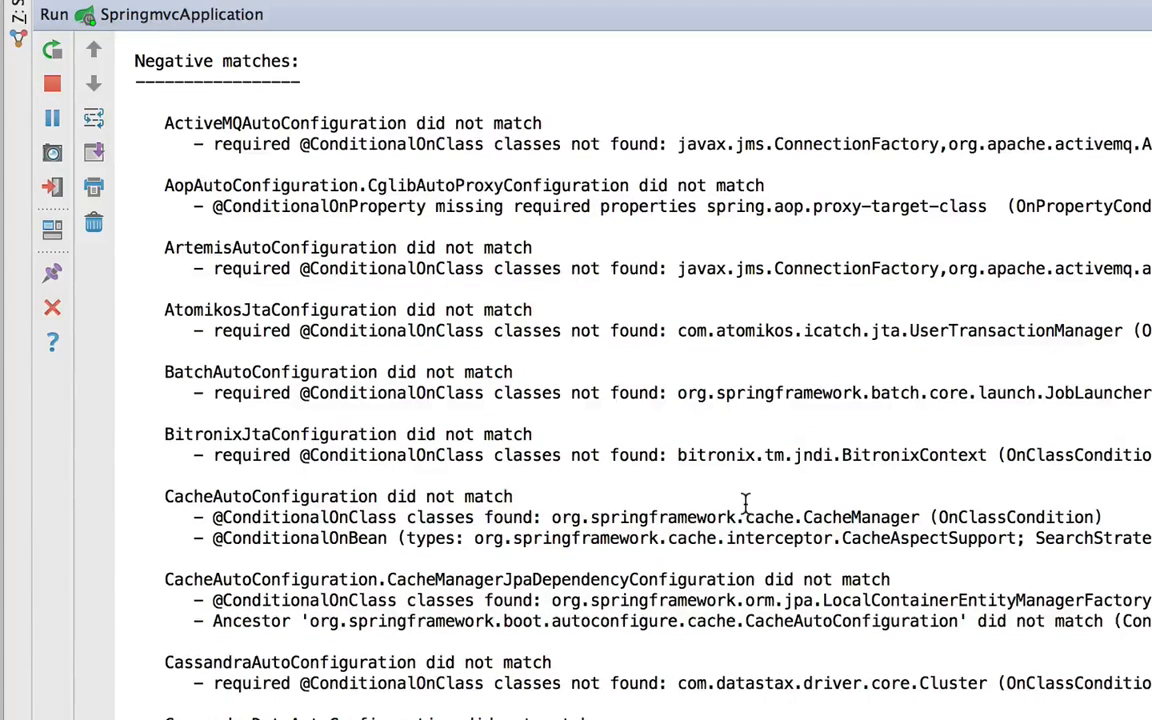
scroll("down", 3)
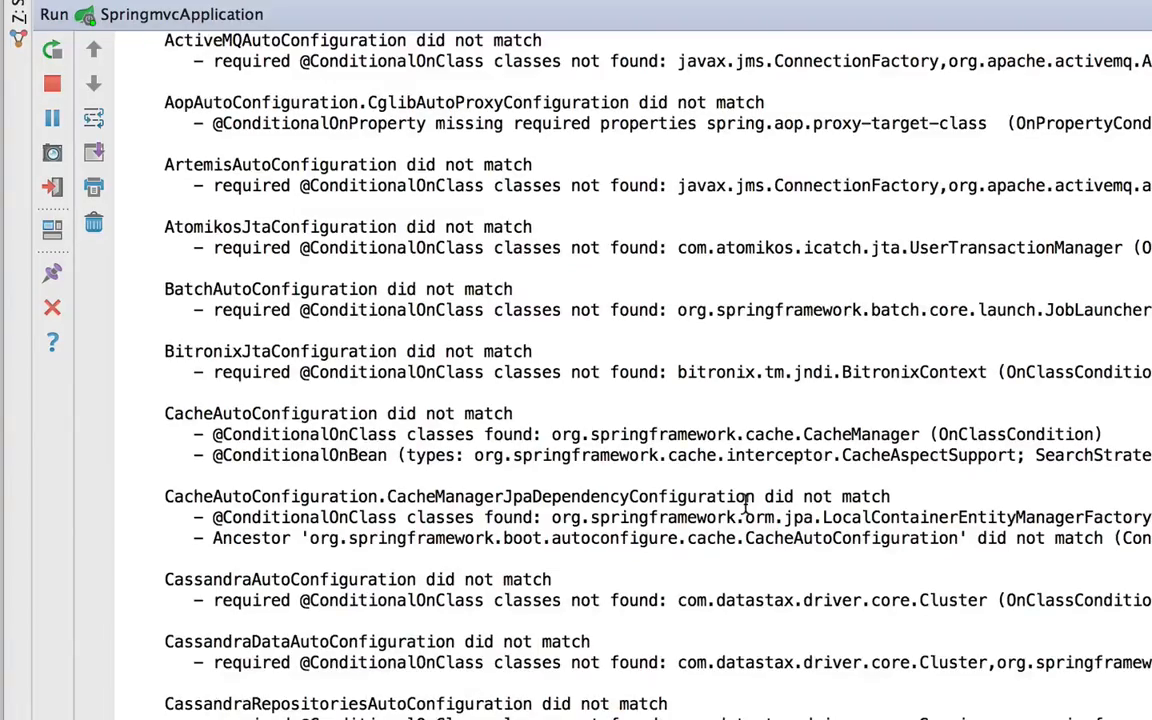
scroll("down", 3)
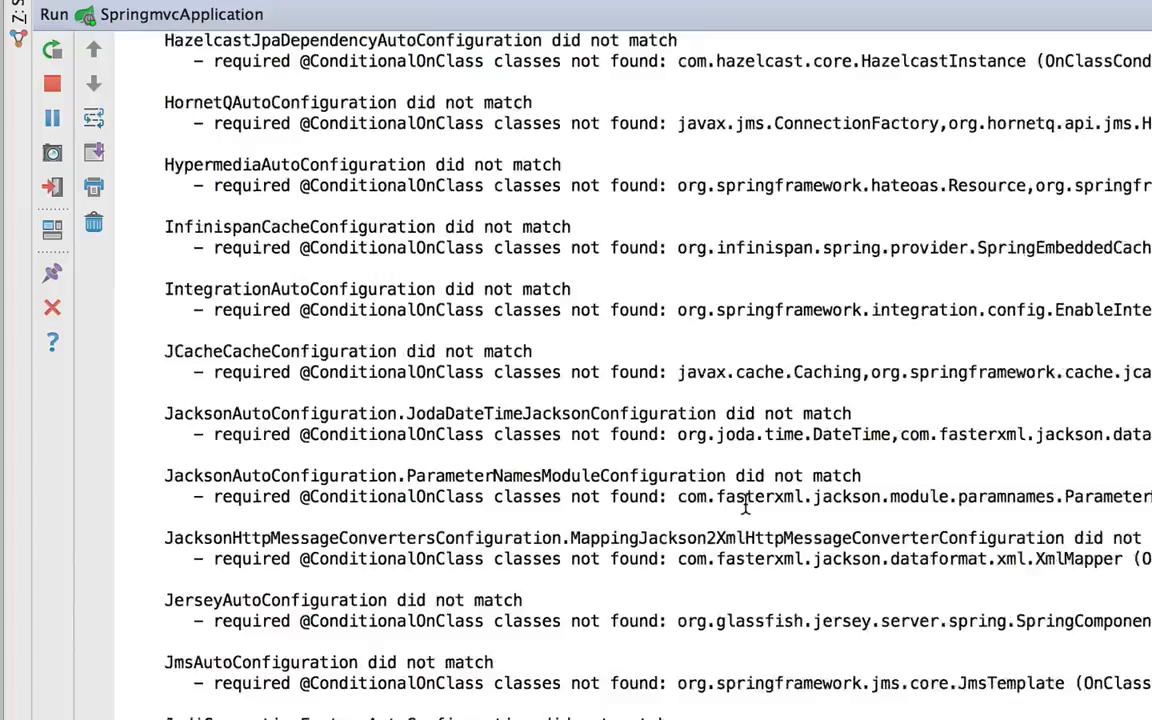
scroll("down", 3)
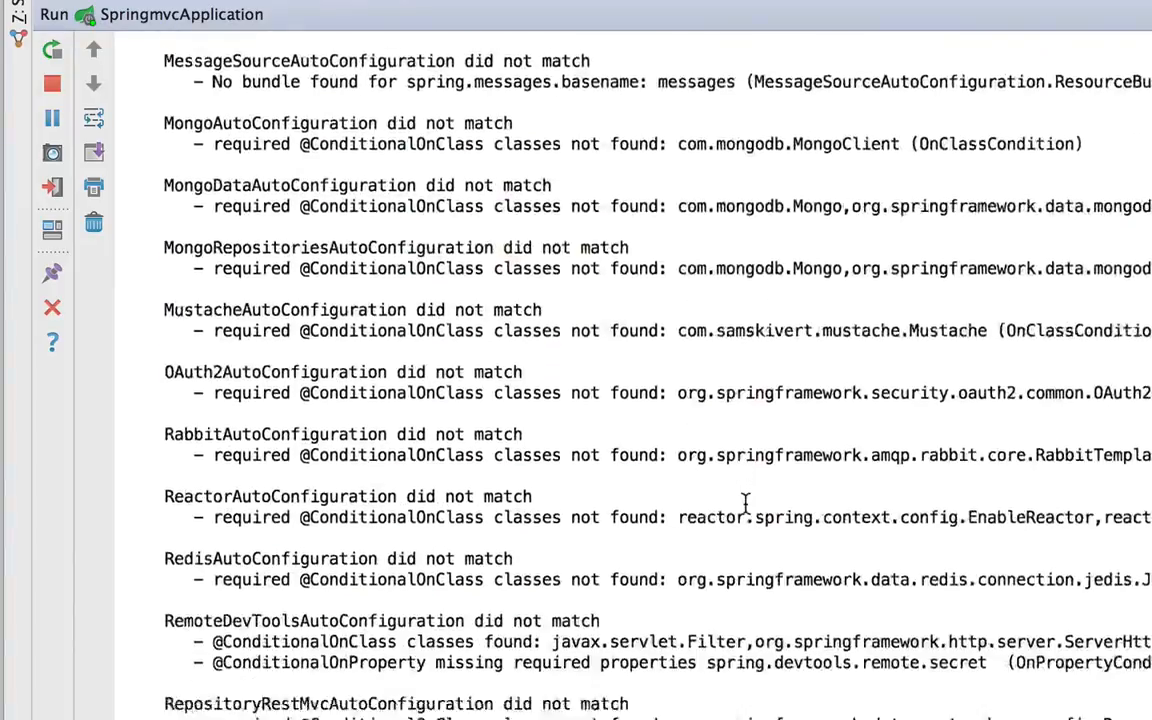
scroll("down", 3)
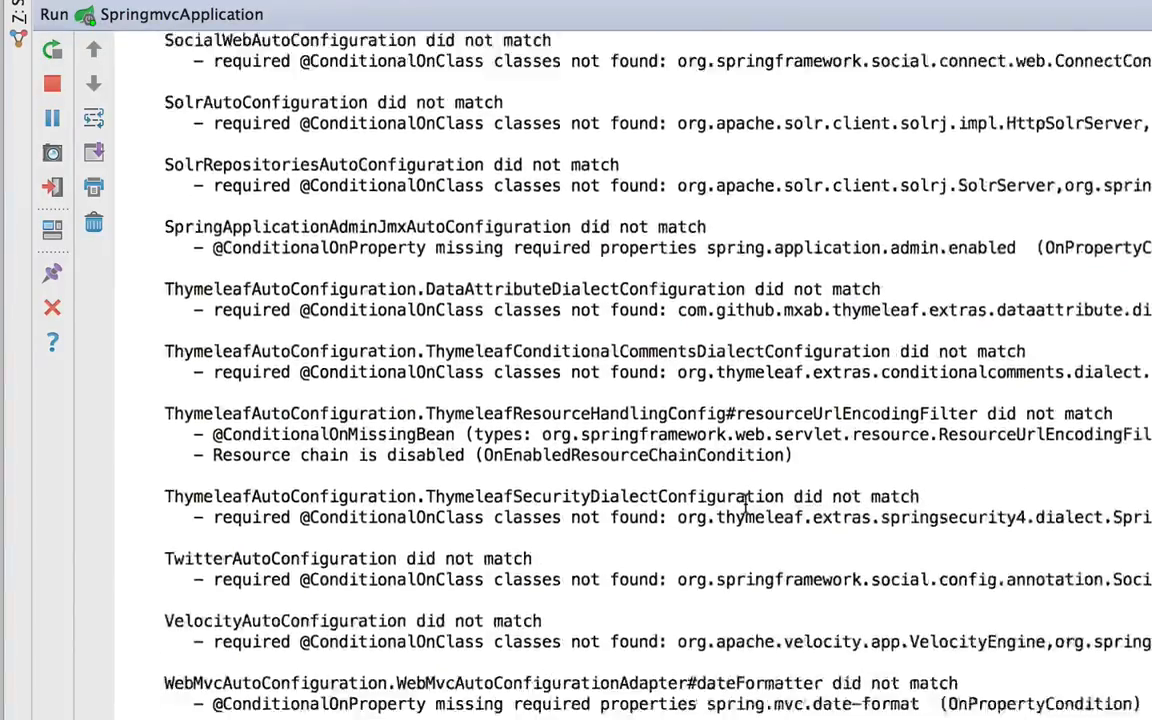
scroll("down", 3)
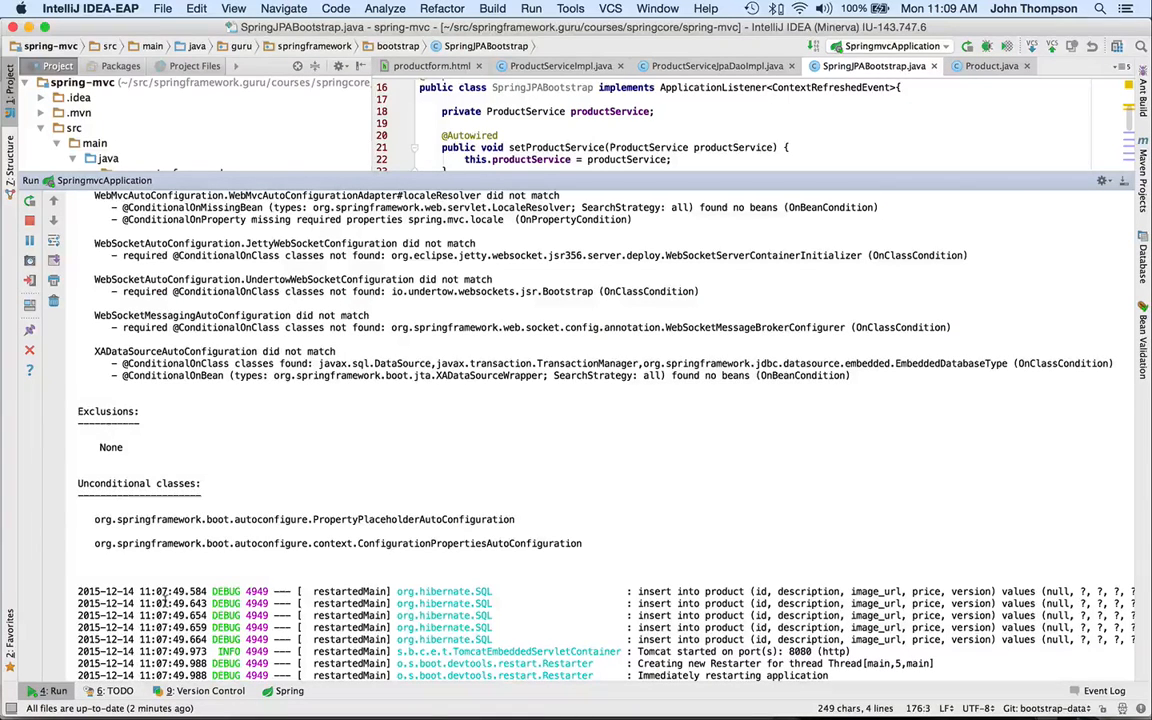
scroll("down", 3)
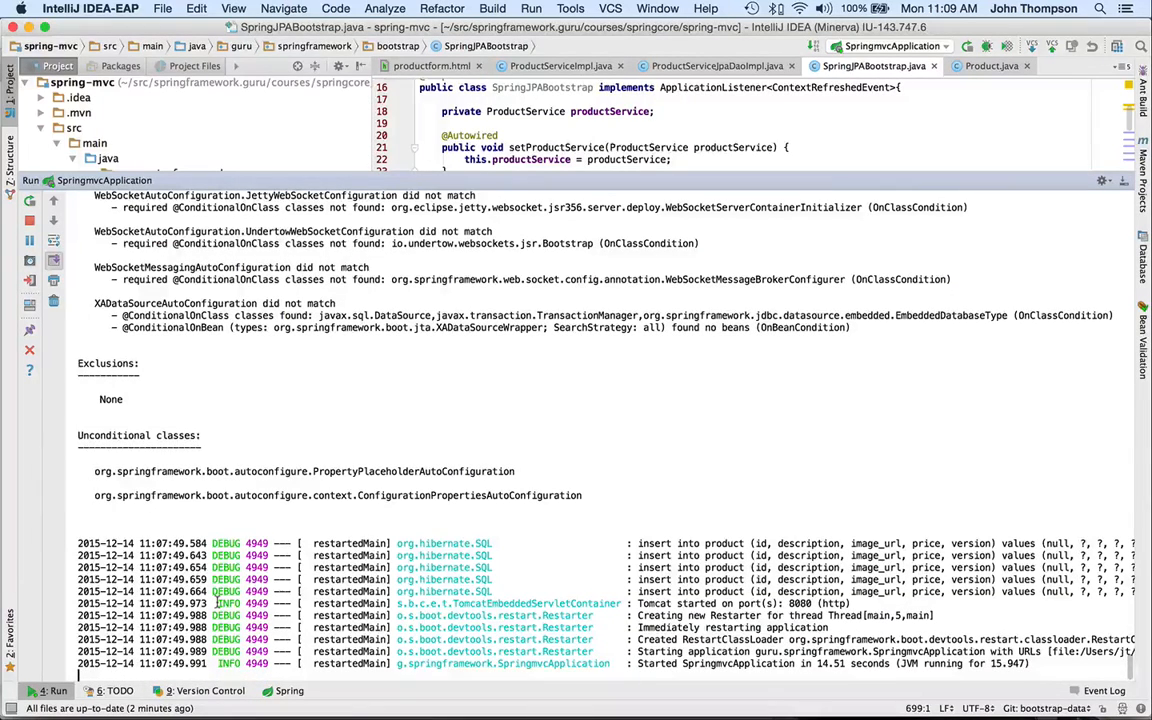